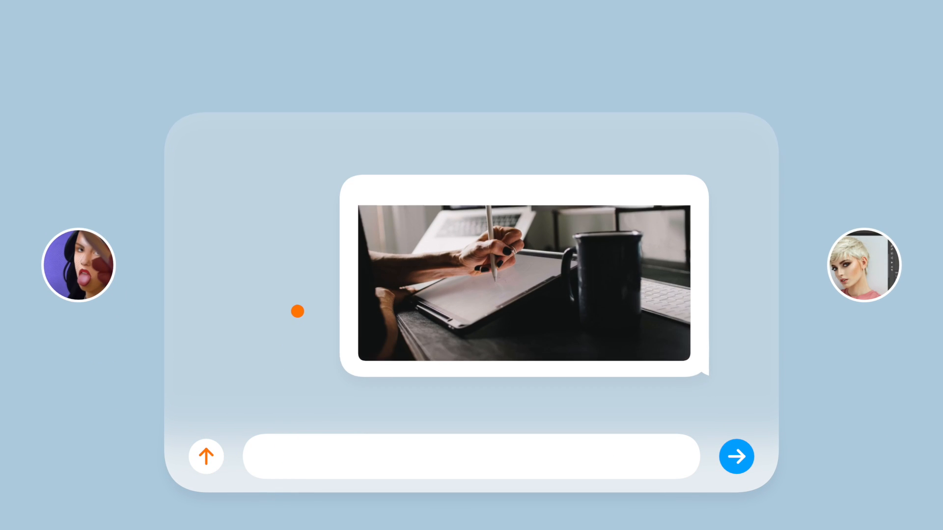
Play the explainer until the stylus photo expands out of its chat bubble
left_click(206, 456)
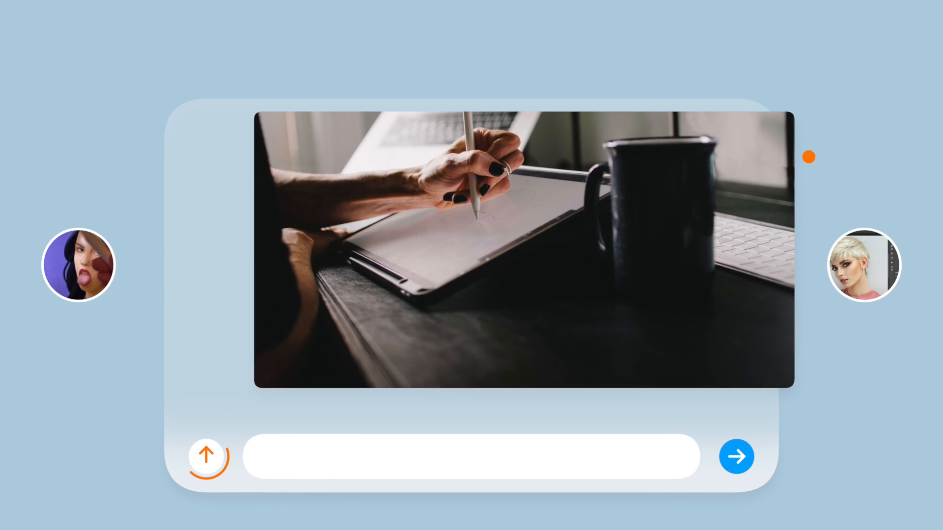
scroll("down", 3)
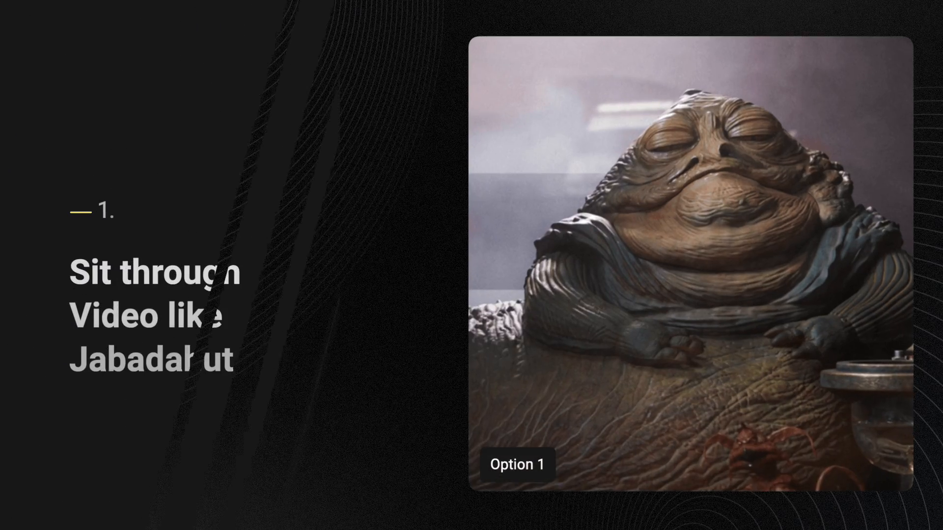
Resume playback through the Option 1 slide to the Solution & Steps flowchart
left_click(470, 265)
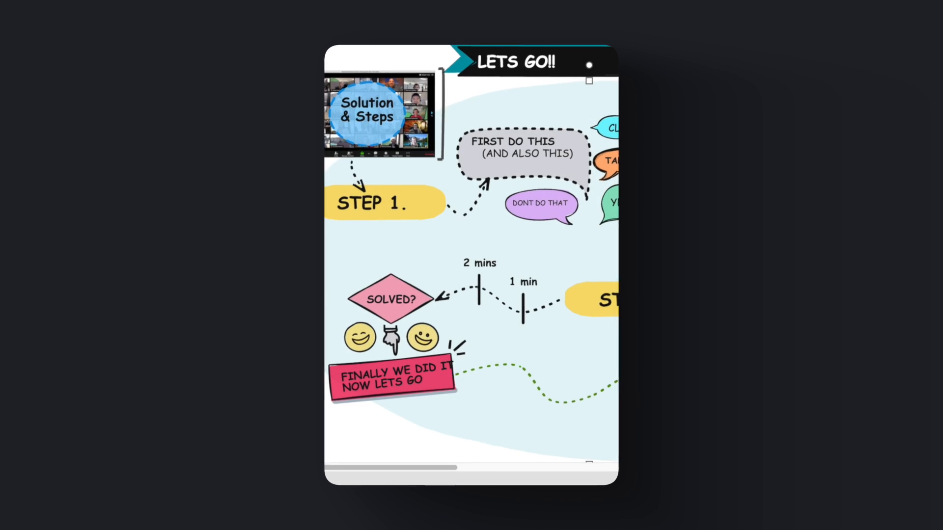